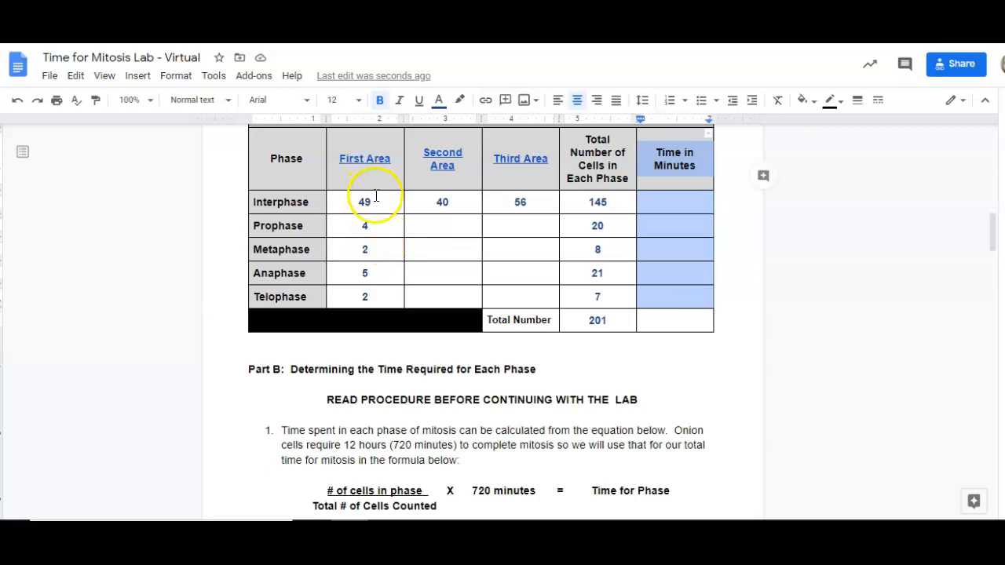
Replace the formula's numerator placeholder with the interphase count 145.
left_click(427, 226)
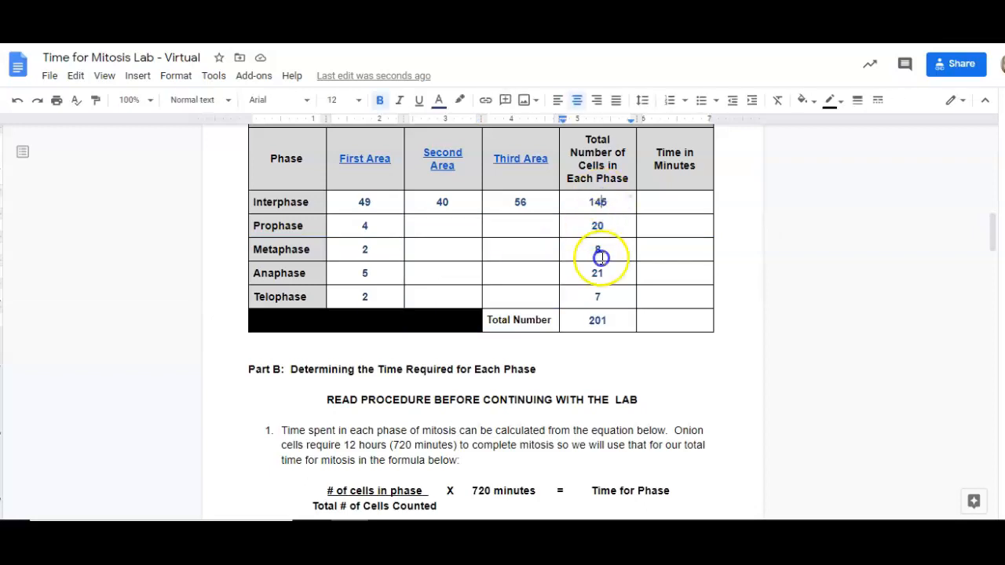
left_click_drag(596, 201, 596, 320)
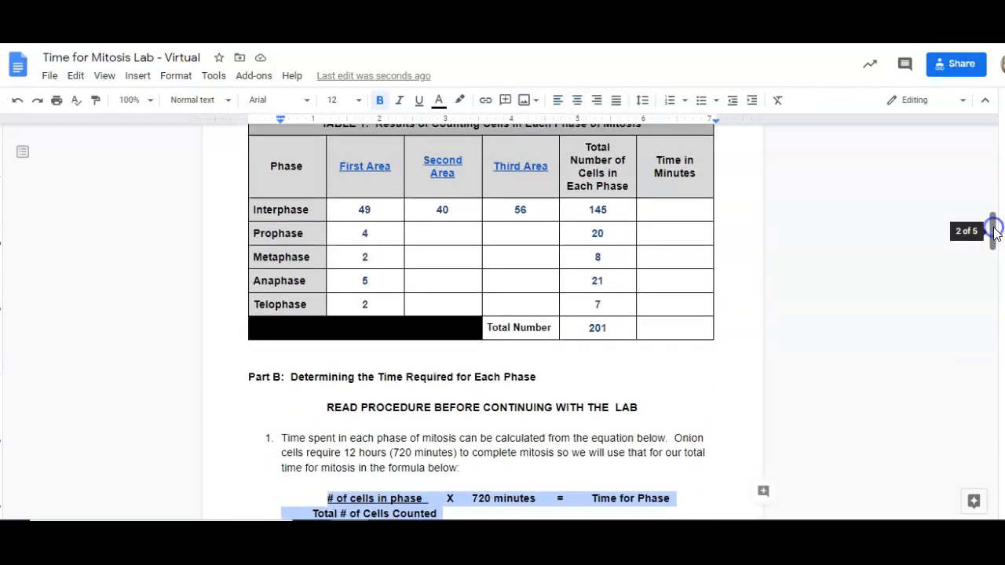
scroll("down", 3)
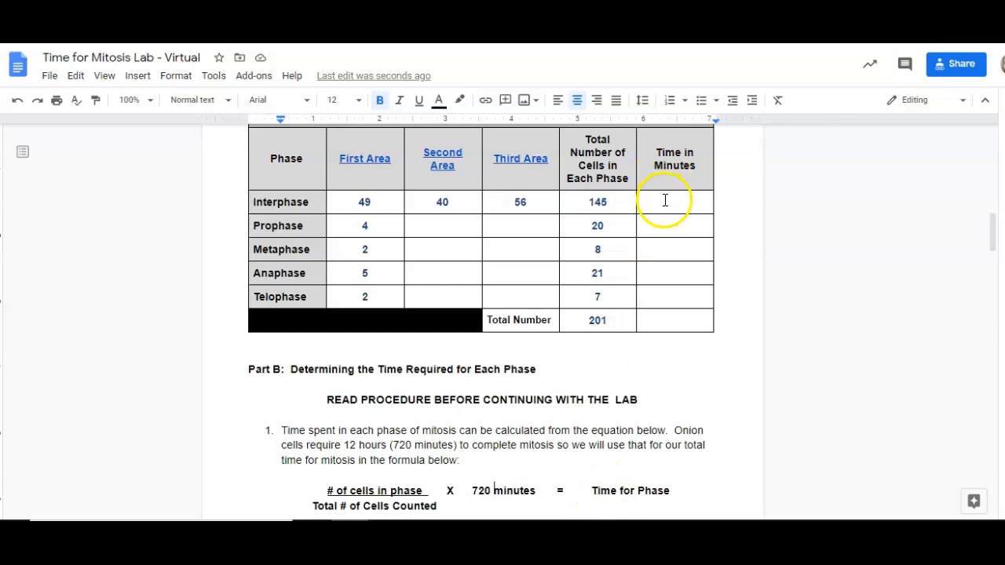
left_click(664, 200)
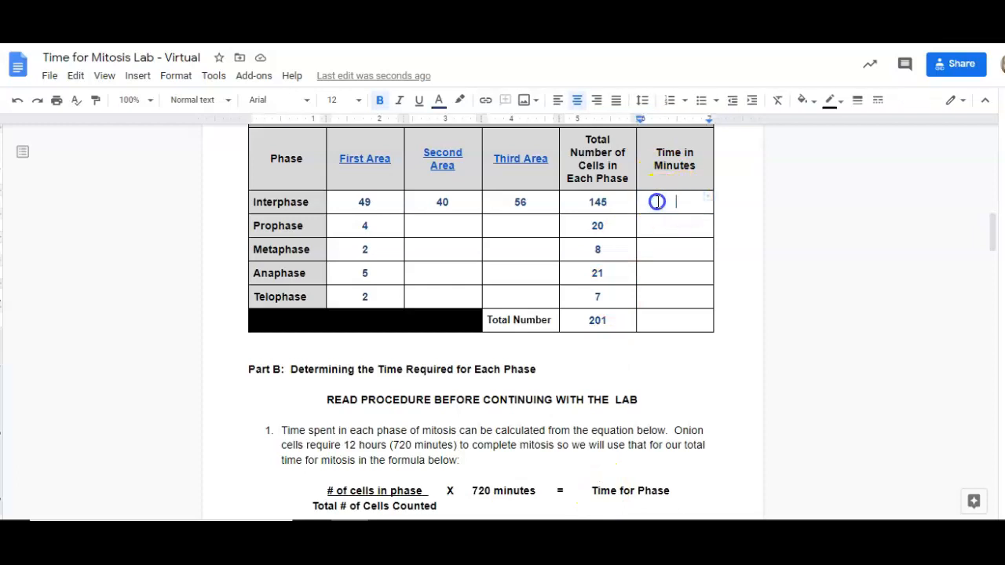
left_click(674, 201)
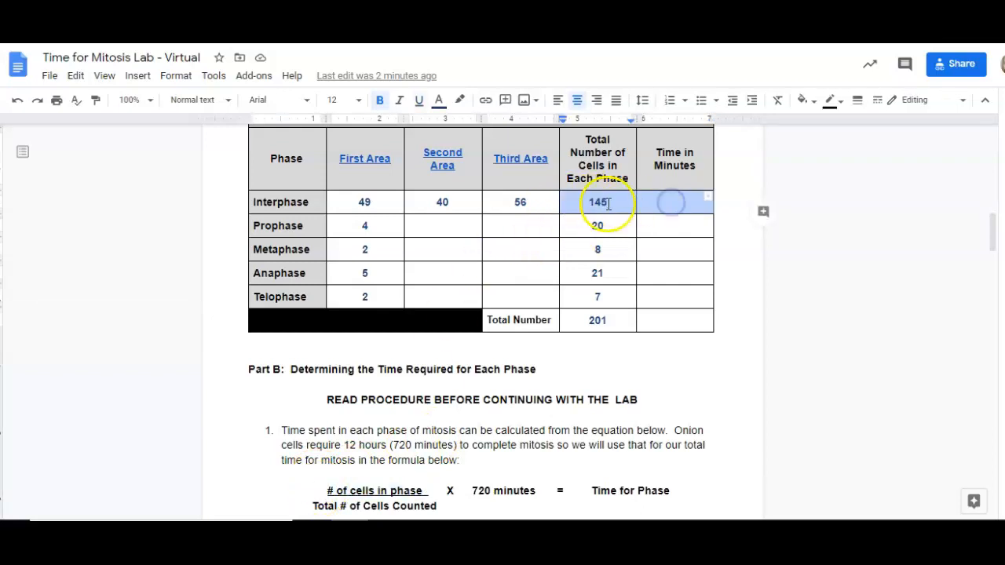
left_click(579, 200)
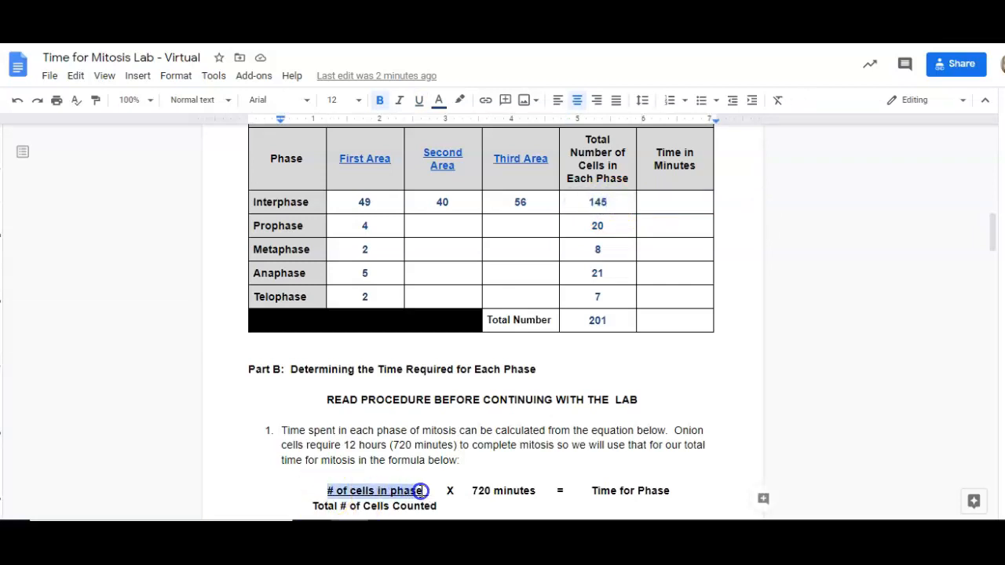
type("1")
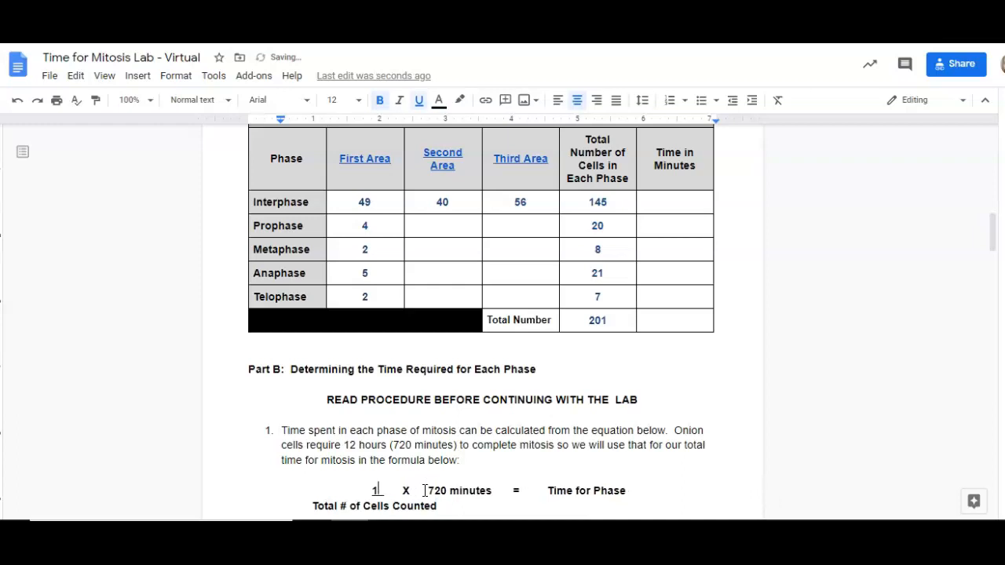
type("145")
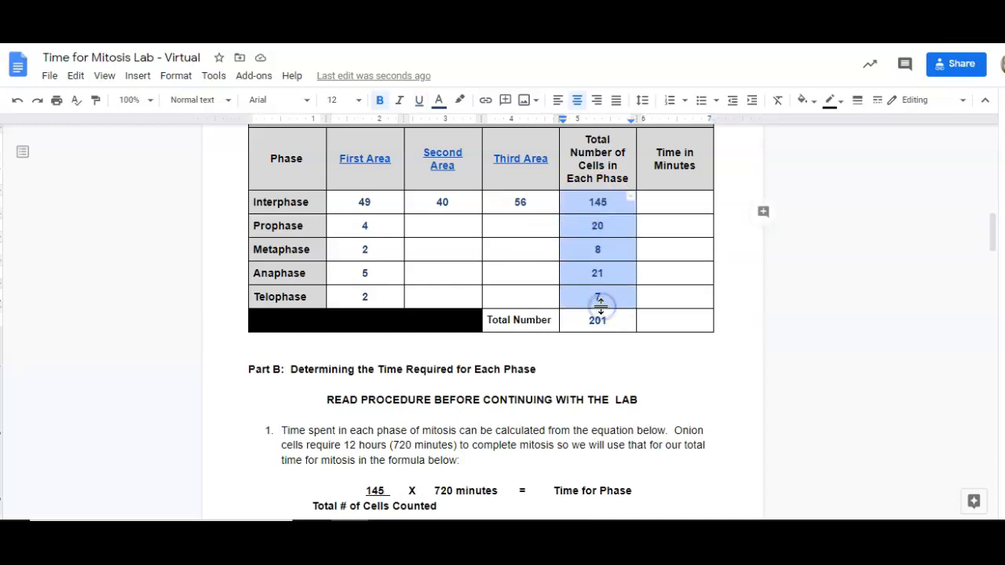
Replace the denominator placeholder with the total cell count 201.
left_click(433, 506)
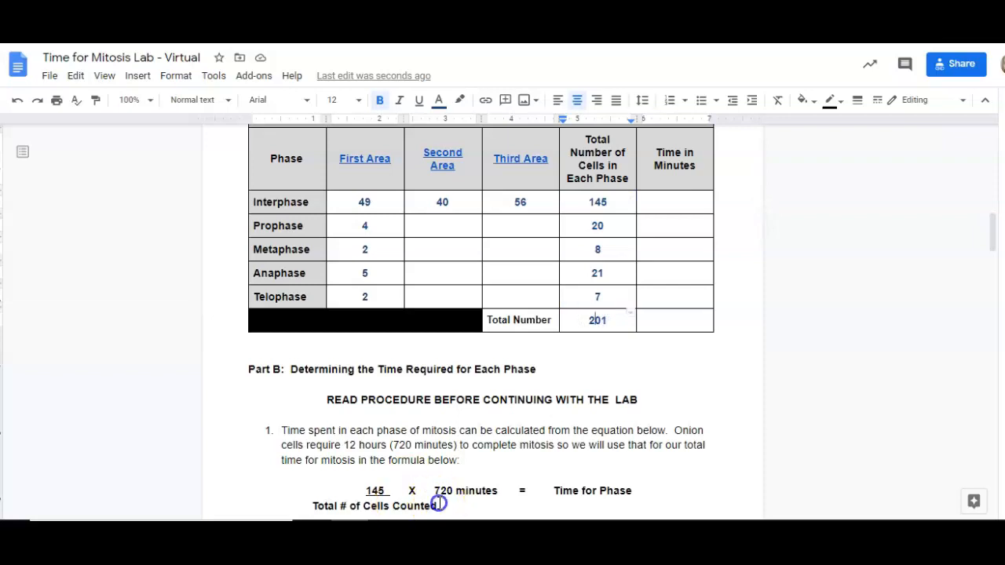
type("201")
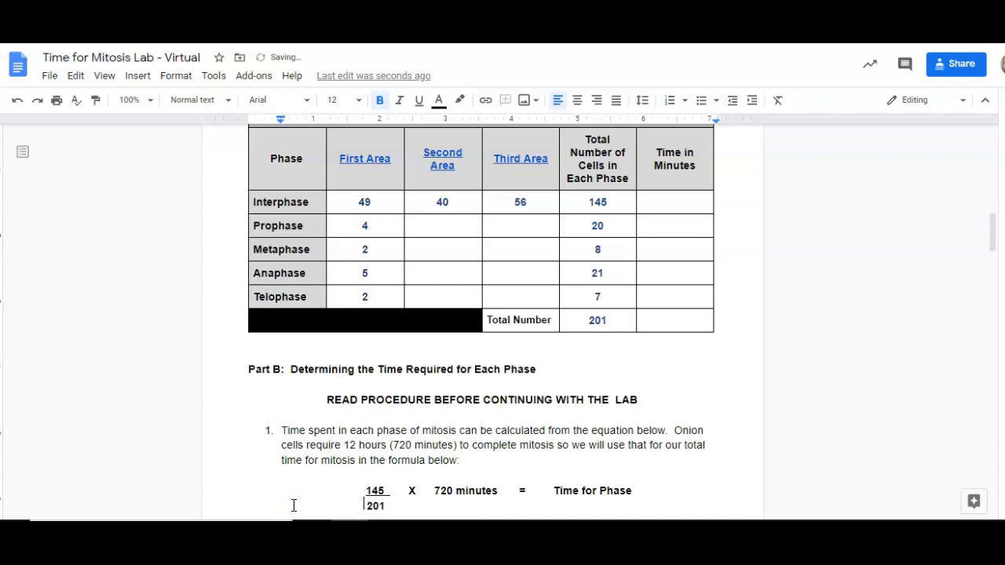
mouse_move(436, 490)
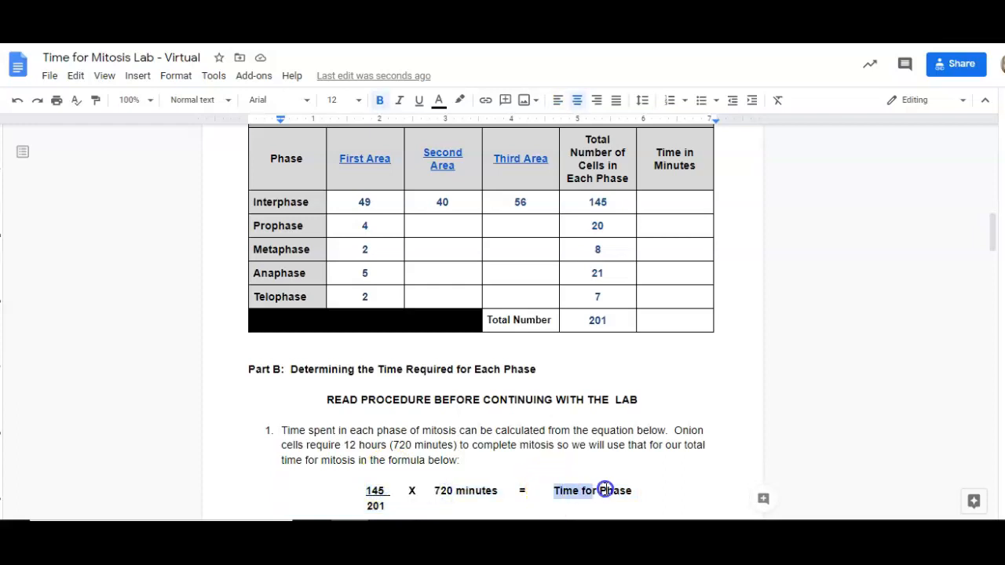
Enter 519.4 in the Interphase row's Time in Minutes cell.
left_click_drag(600, 490, 640, 490)
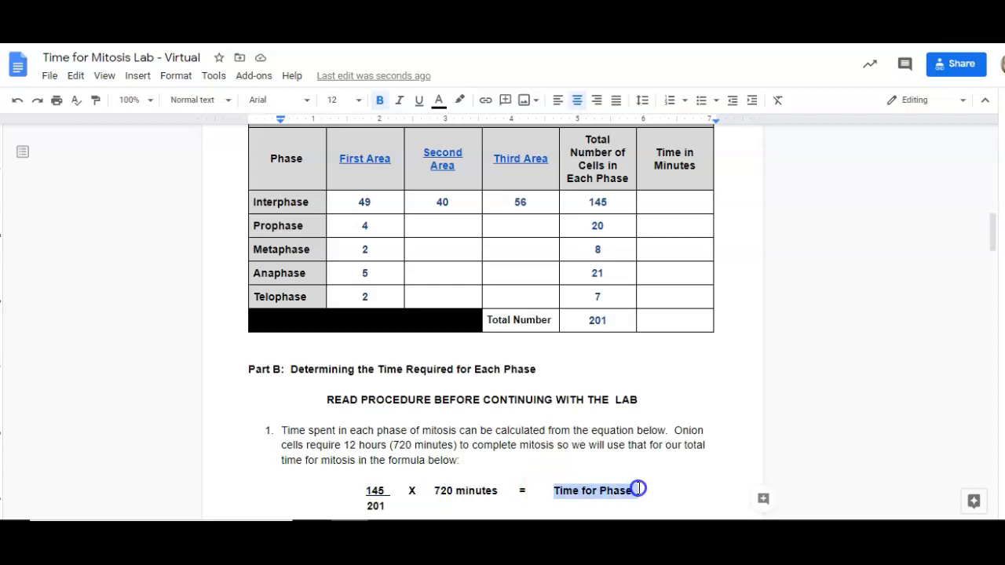
mouse_move(591, 160)
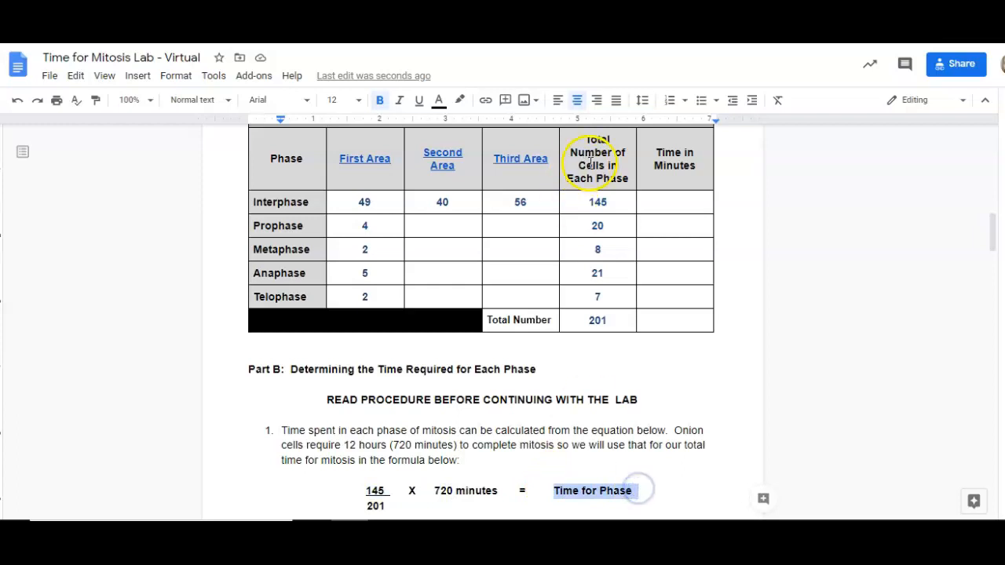
left_click(674, 201)
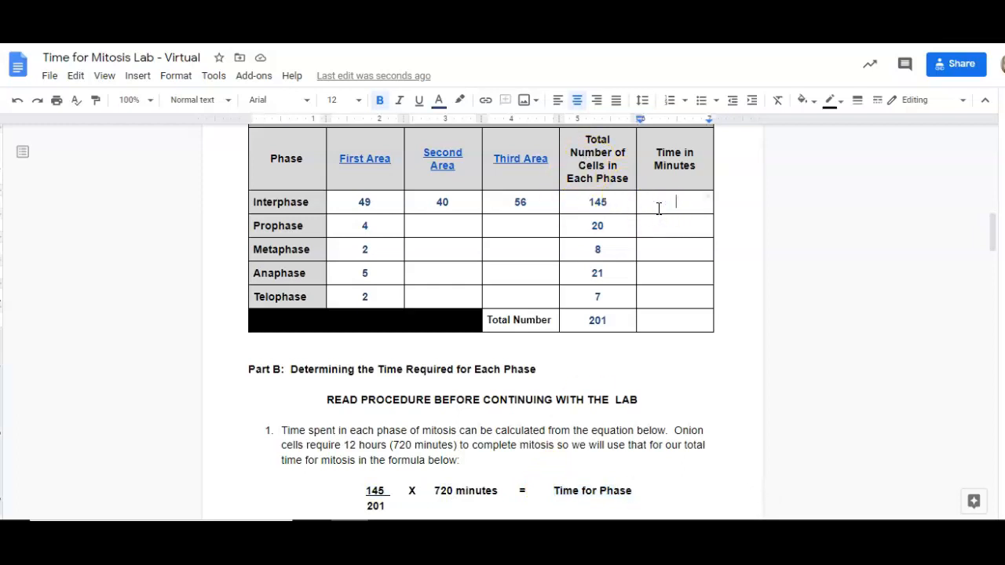
type("519.4")
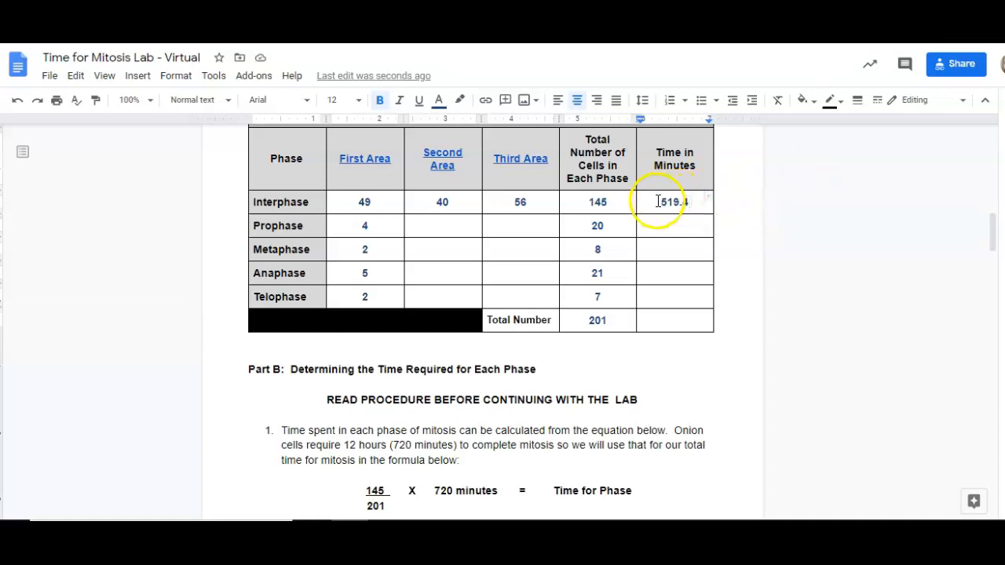
left_click(697, 201)
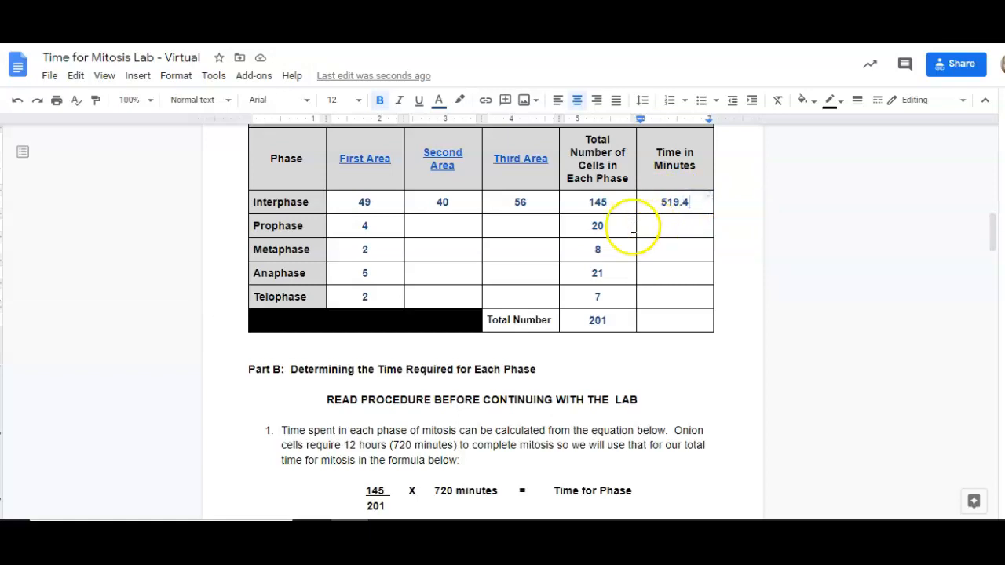
Change the formula numerator from 145 to the prophase count 20.
left_click(593, 226)
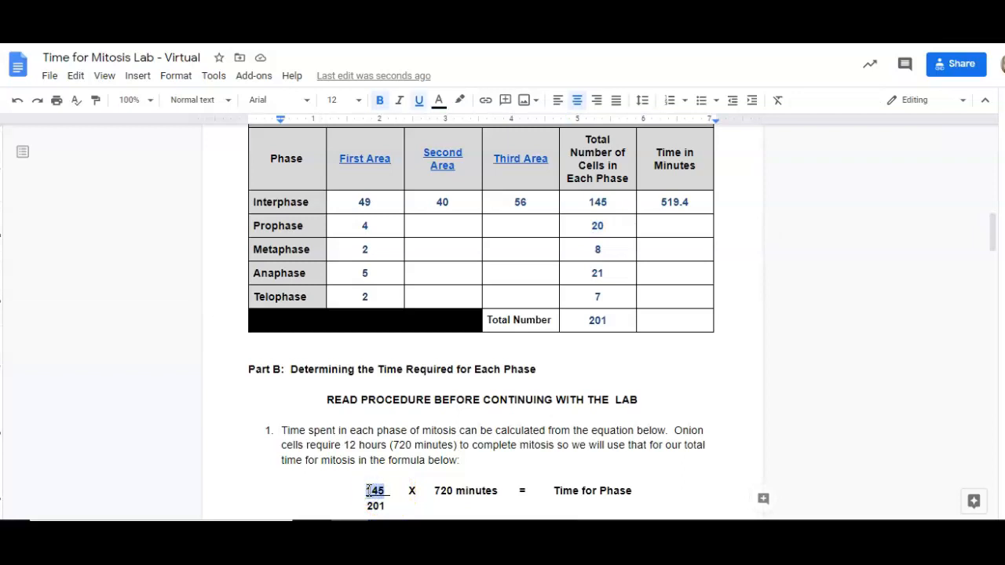
type("20")
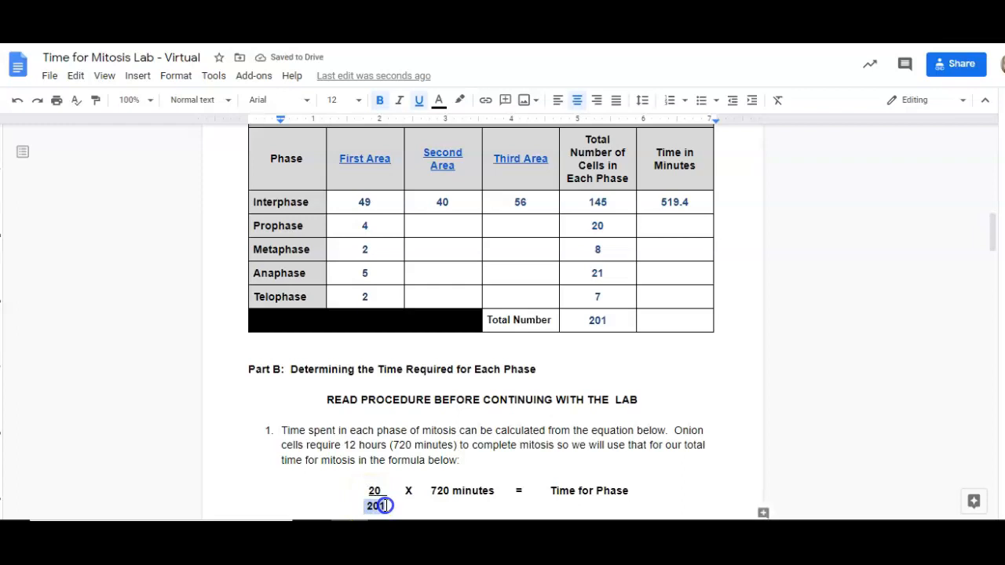
double_click(461, 489)
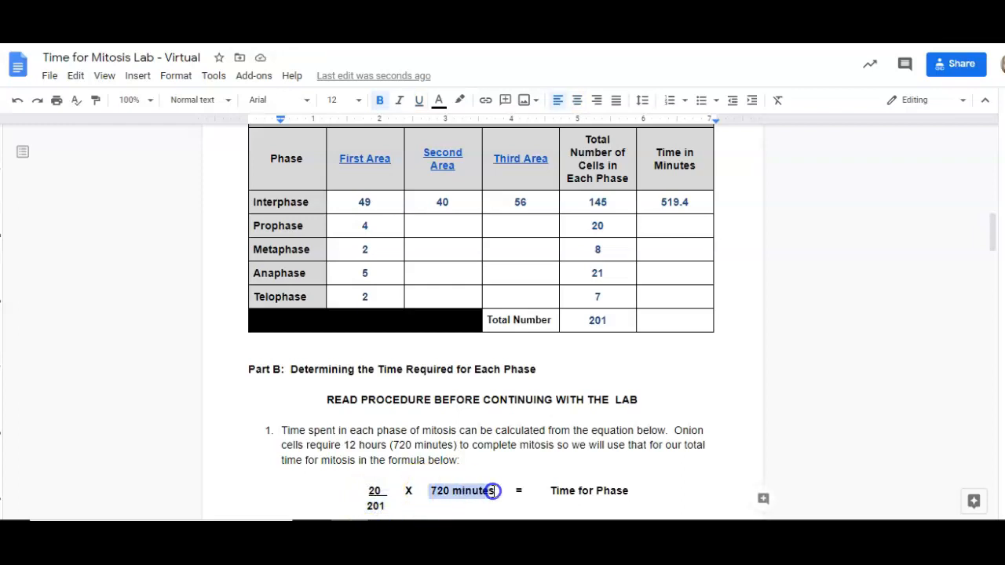